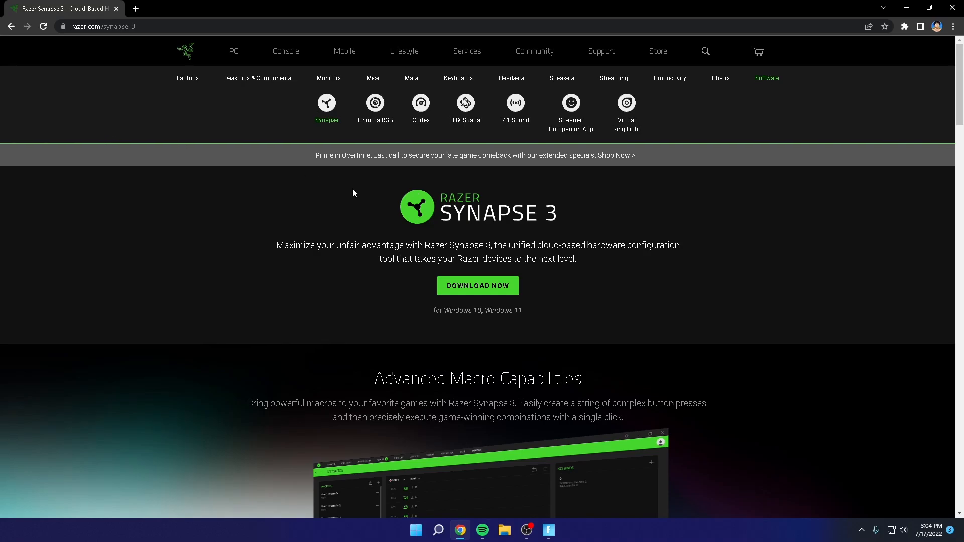
Launch the Razer Synapse 3 download, review Synapse and Chroma modules, then close the installer uninstalled
scroll(down, 3)
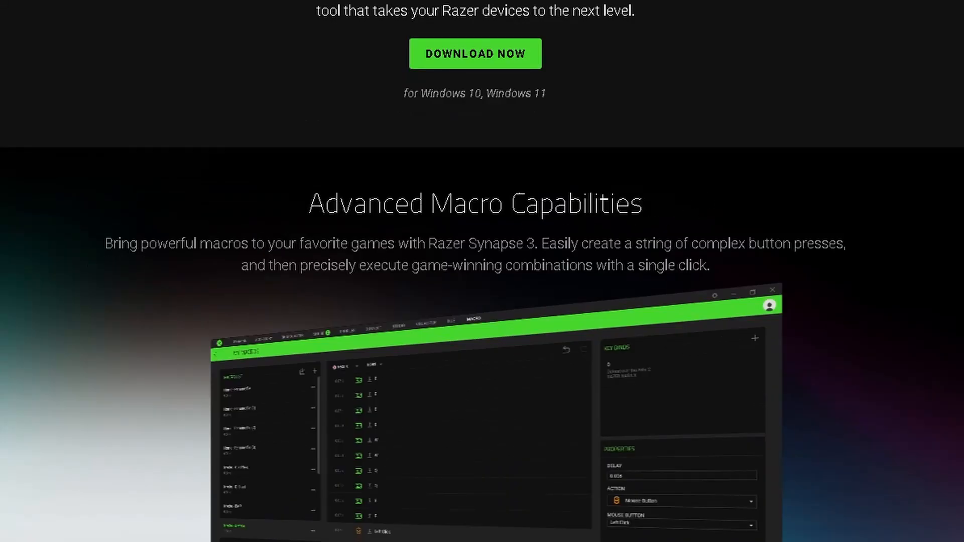
mouse_move(310, 318)
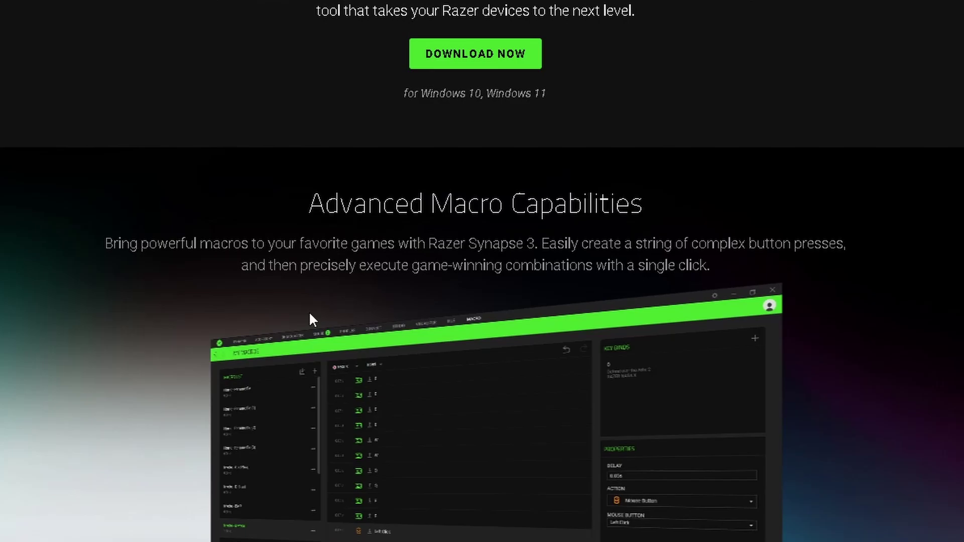
scroll(down, 3)
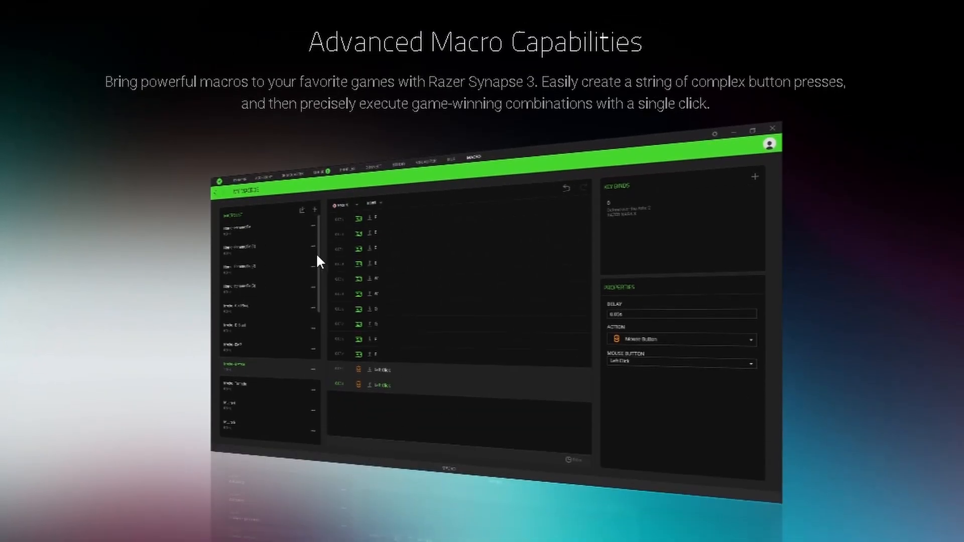
scroll(up, 3)
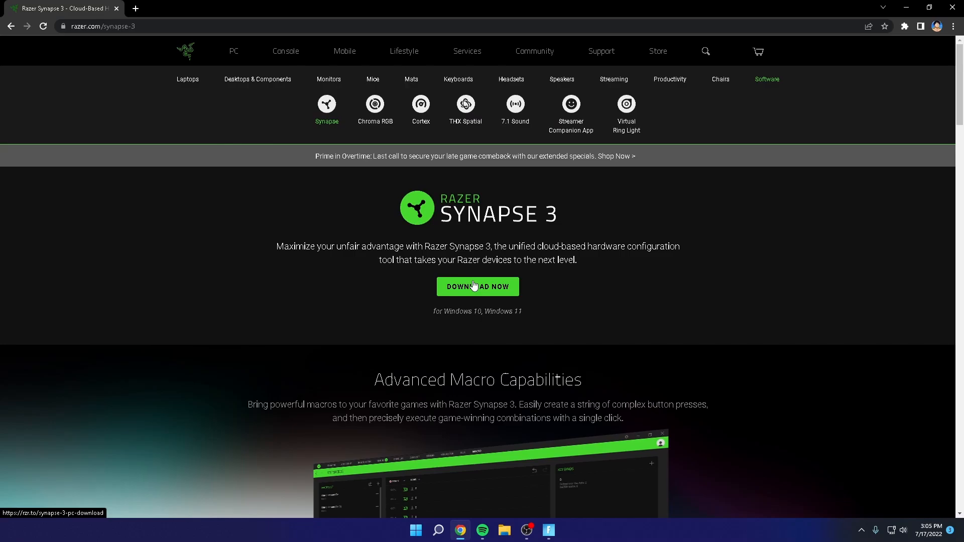
click(477, 287)
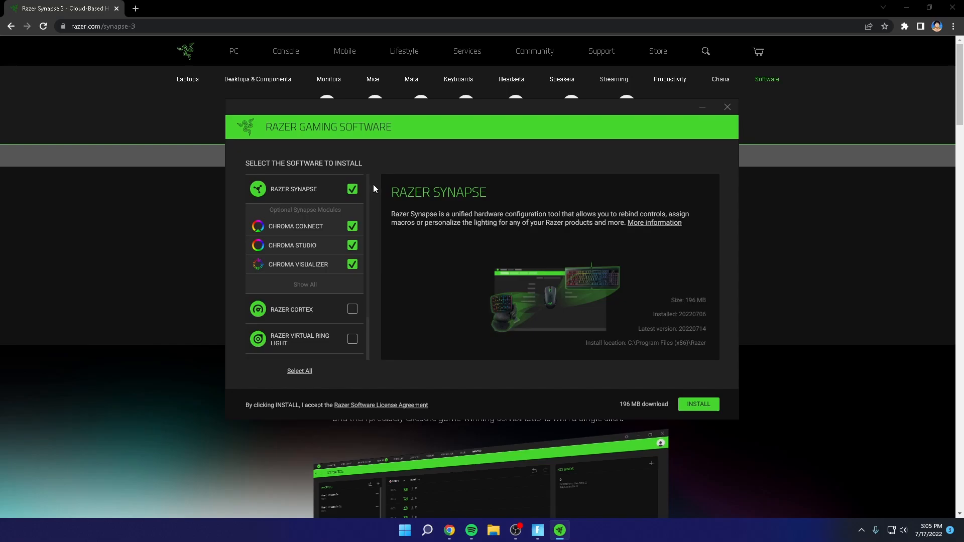
mouse_move(366, 254)
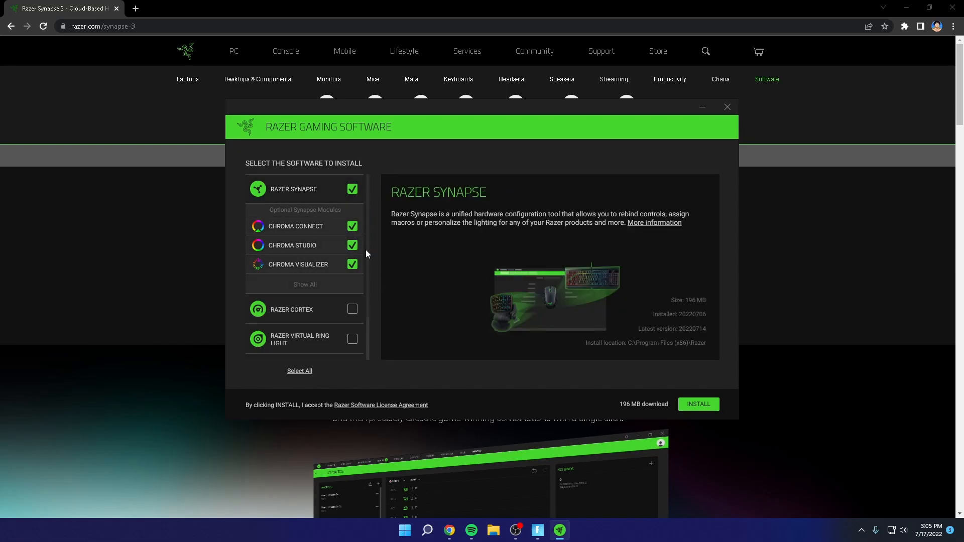
mouse_move(422, 338)
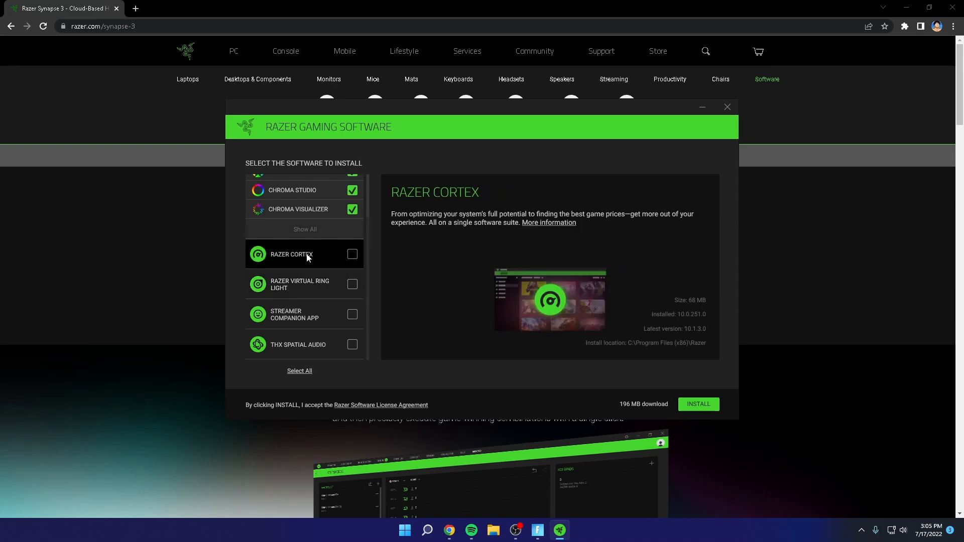
mouse_move(317, 261)
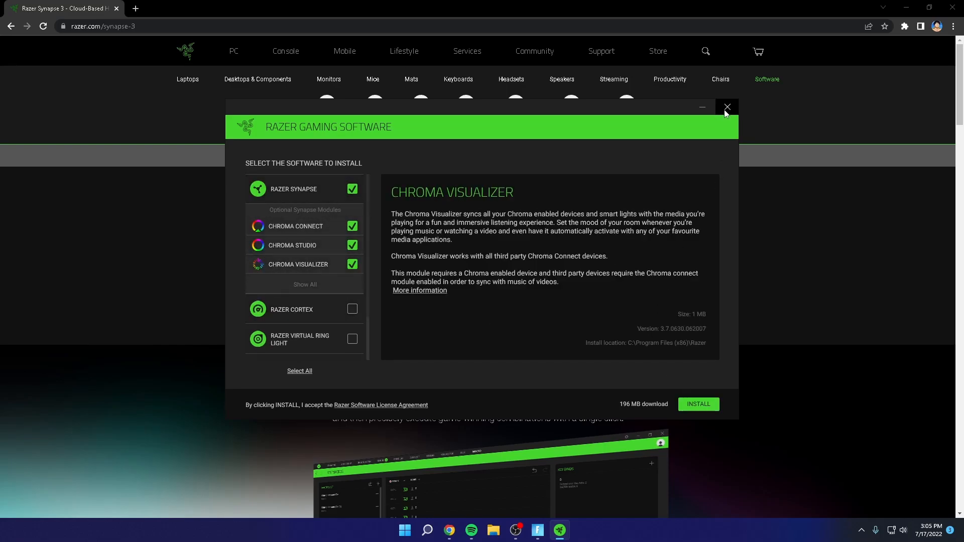
click(726, 108)
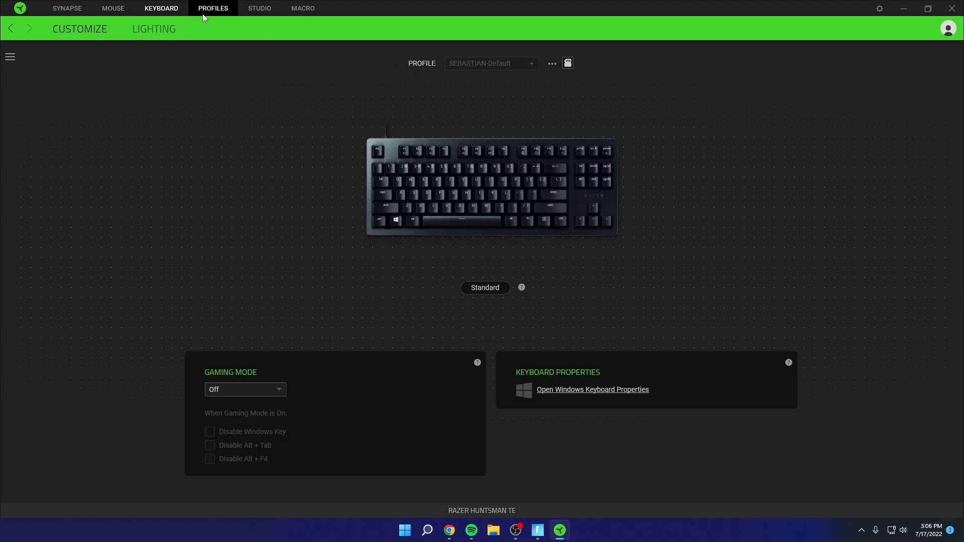
Go to the Synapse dashboard and check the installed modules list for Macro
click(66, 8)
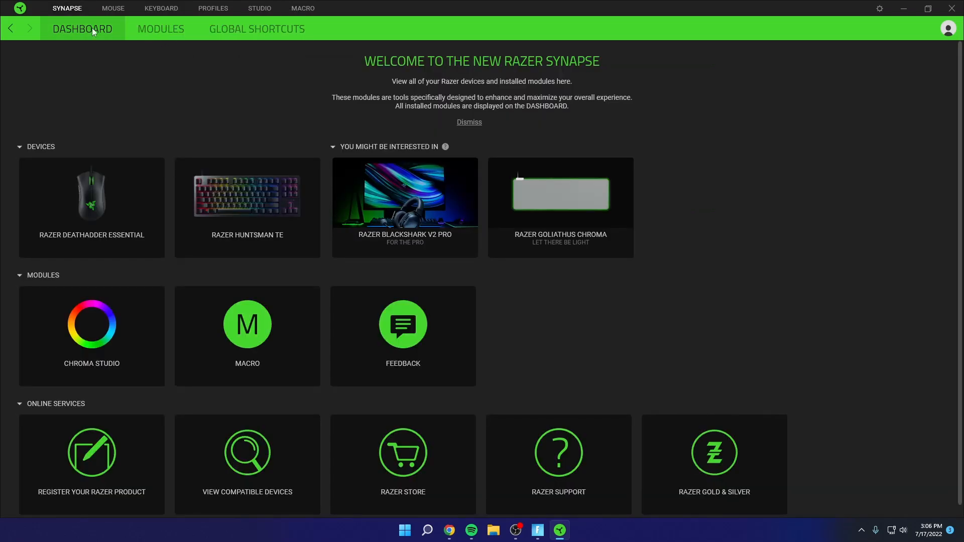
click(161, 28)
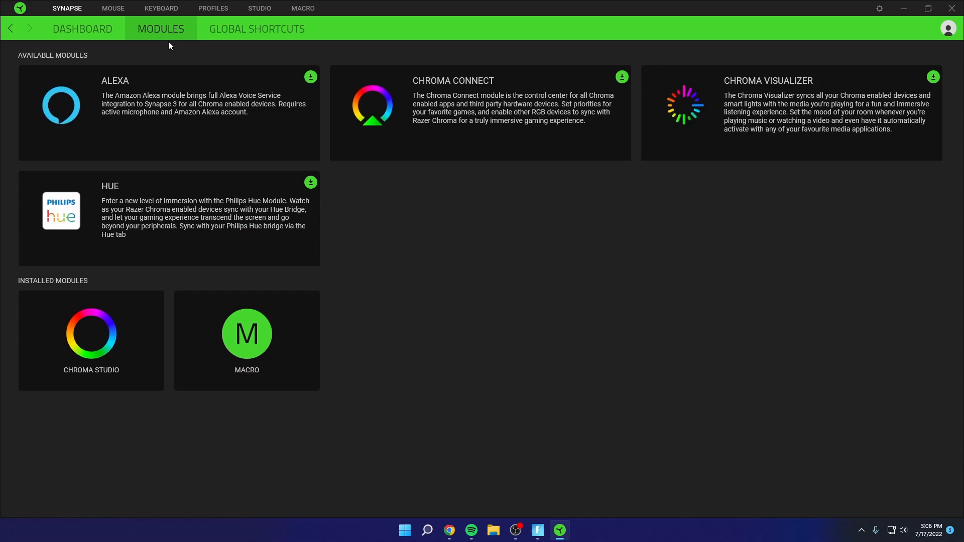
mouse_move(246, 335)
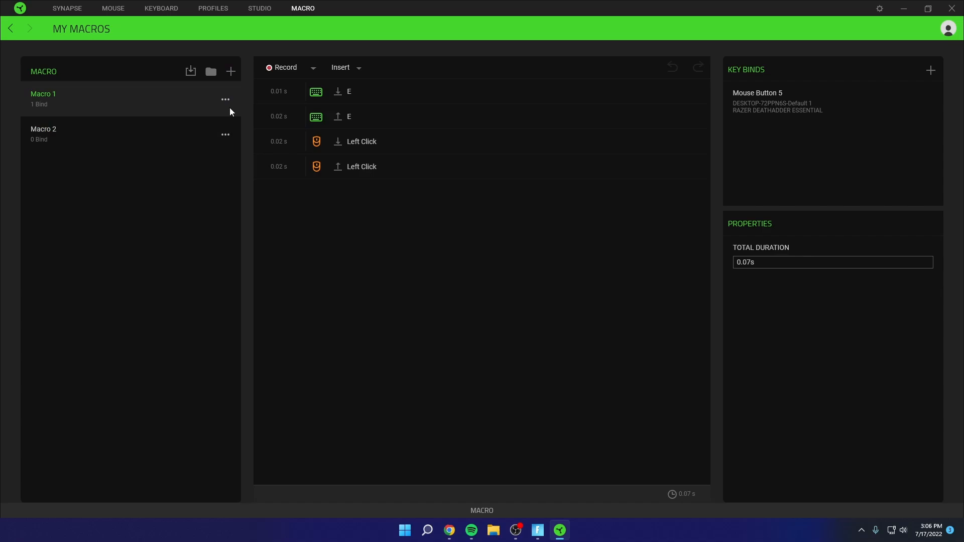
Delete Macro 1 and build Macro 2: E press and left click, 0.02s delays
click(345, 67)
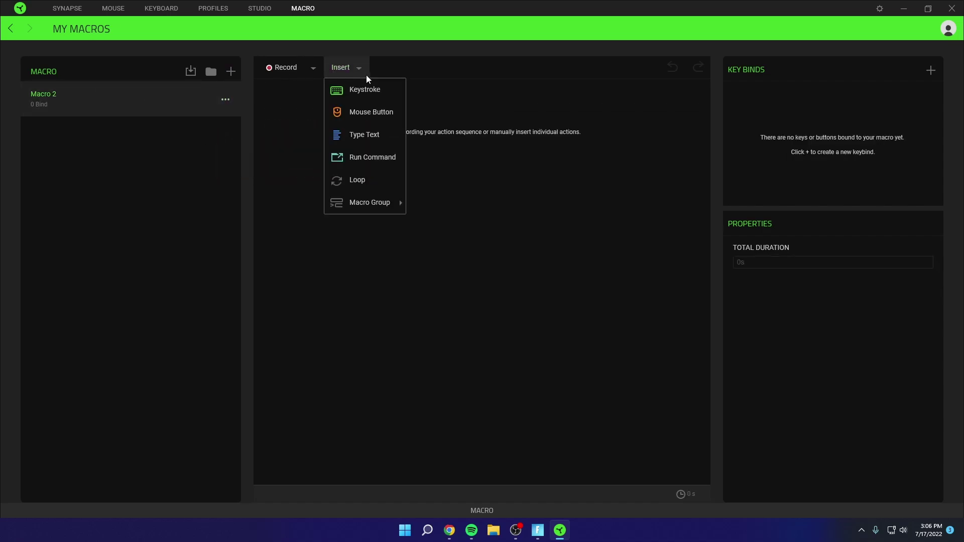
mouse_move(381, 92)
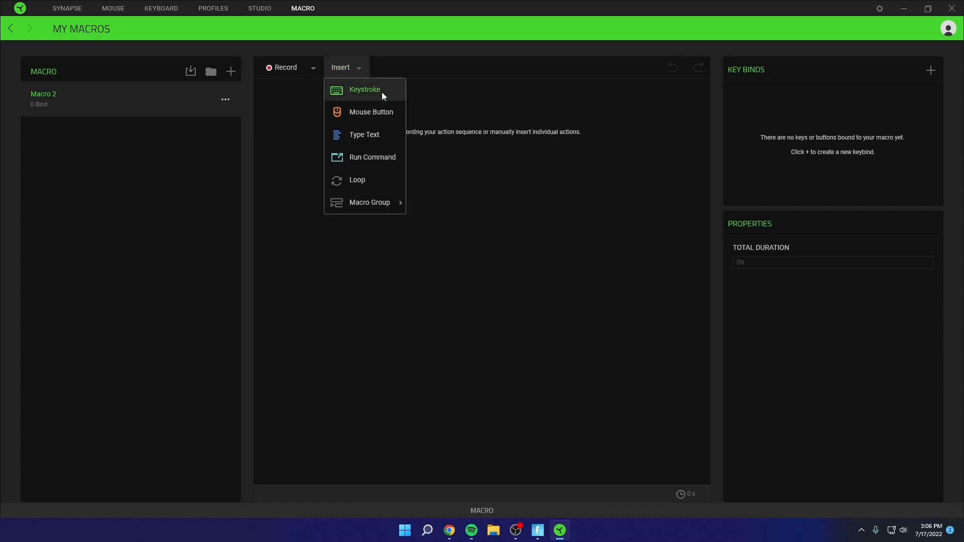
click(364, 89)
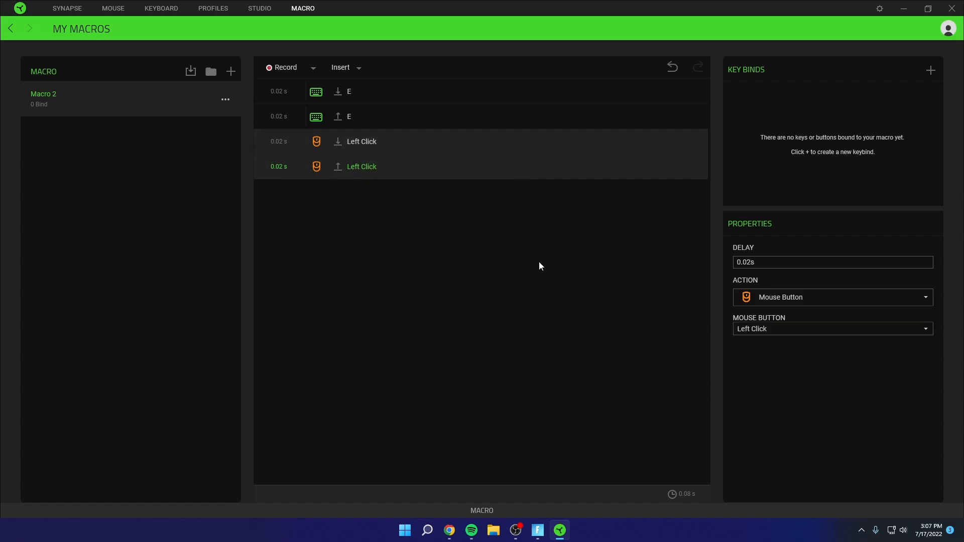
mouse_move(559, 391)
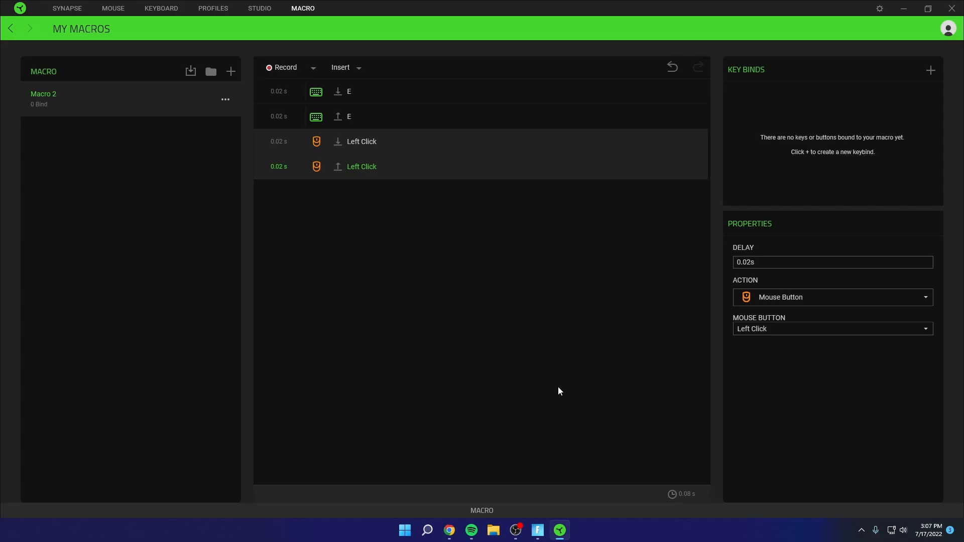
click(404, 529)
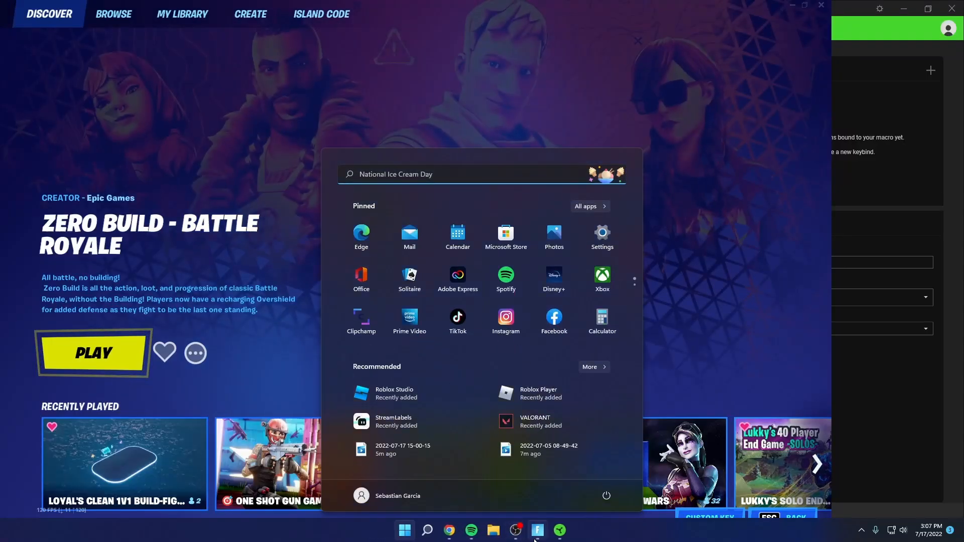
Leave the Start menu and bring Razer Synapse back from the taskbar
click(536, 530)
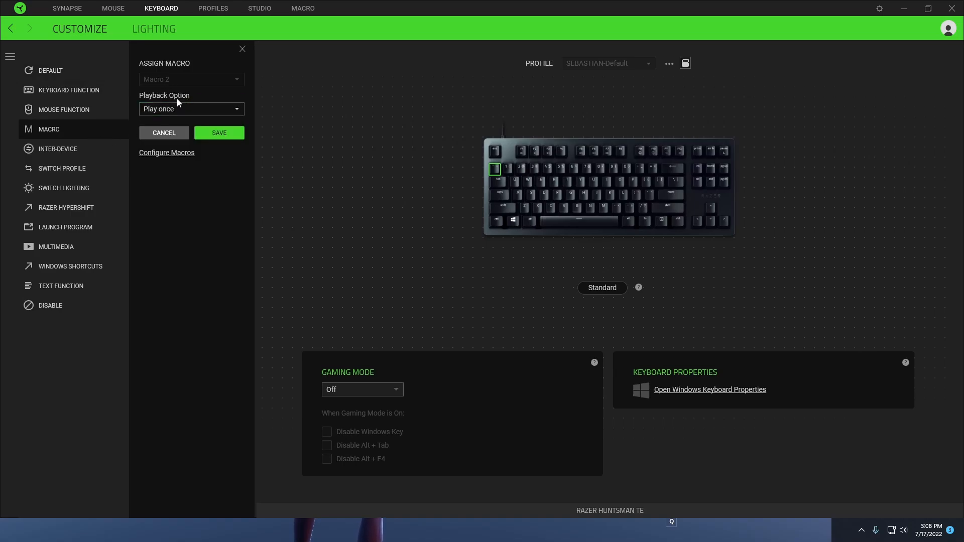
Assign Macro 2 to Mouse Button 5 on the DeathAdder Essential, playing while held
click(112, 8)
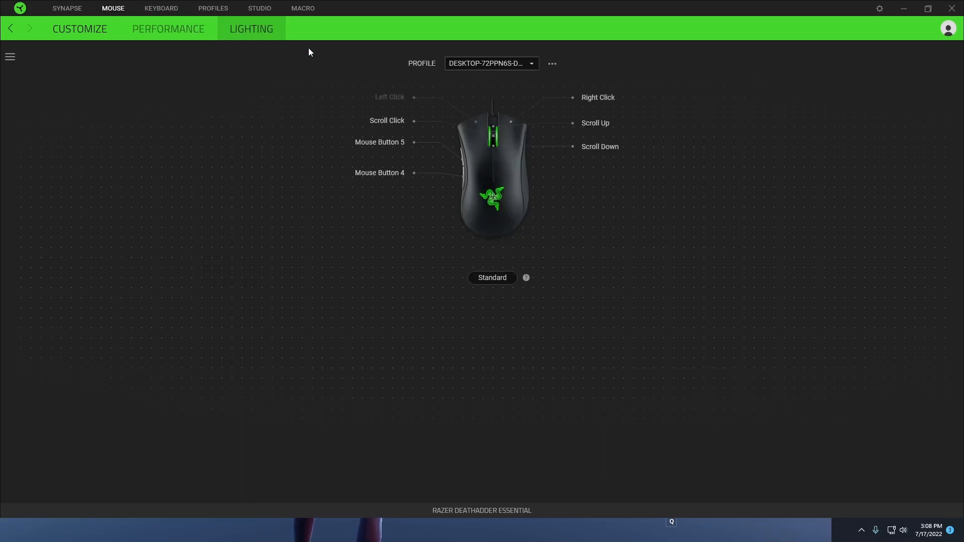
click(379, 142)
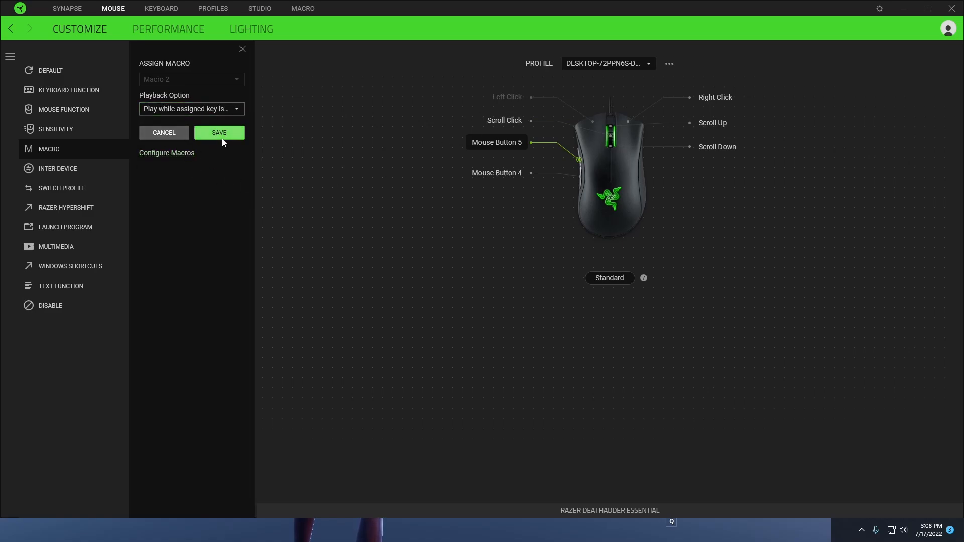
click(161, 8)
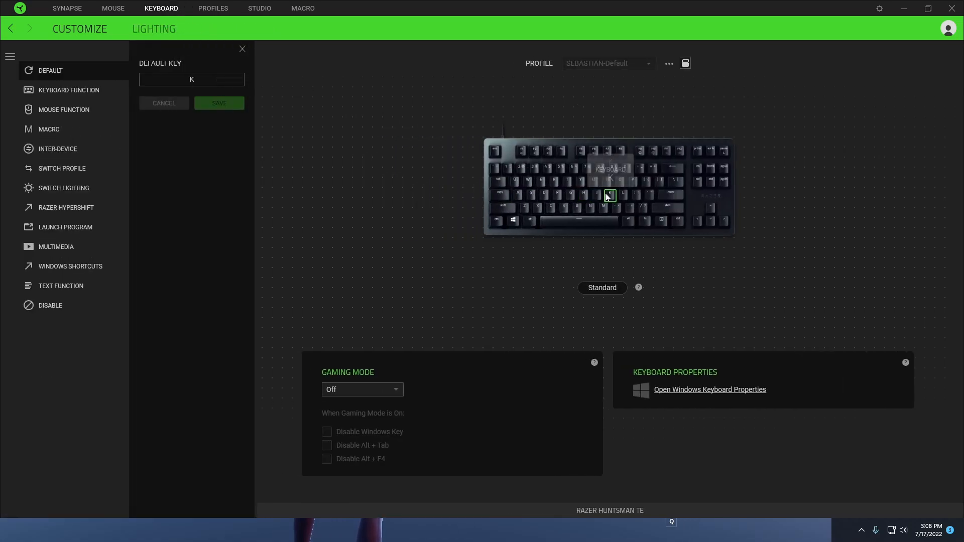
Select a key on the left of the keyboard's number row for remapping
click(495, 169)
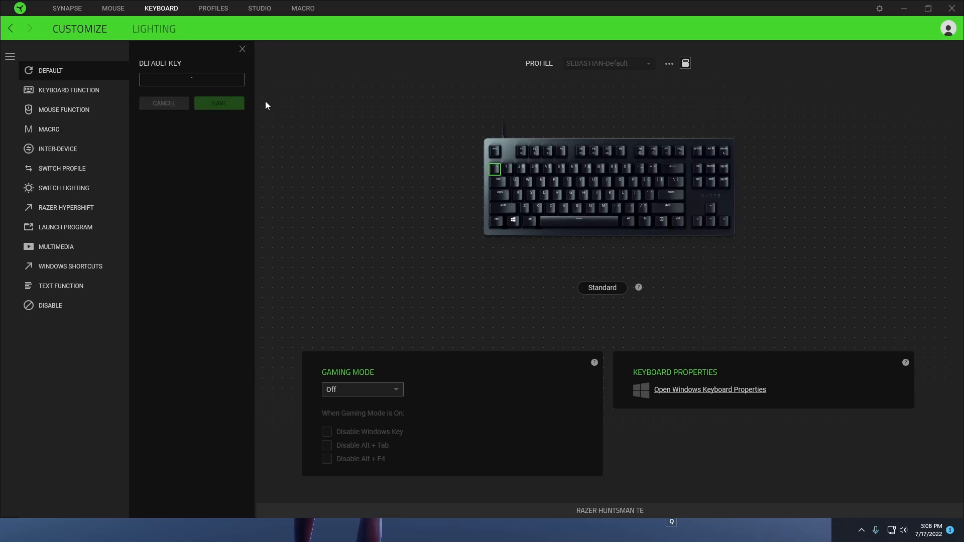